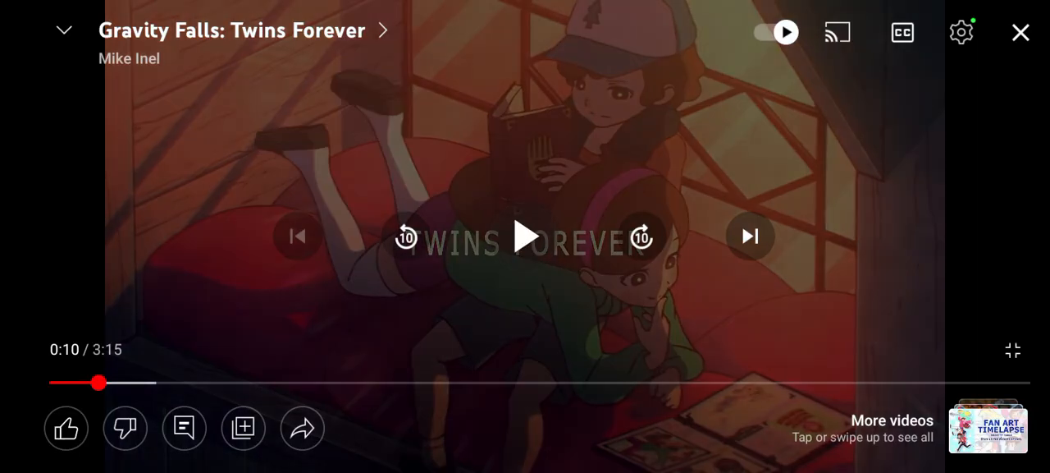
- Resume the paused Twins Forever animation so it plays past 1:06
{"action": "left_click", "coordinate": [525, 236]}
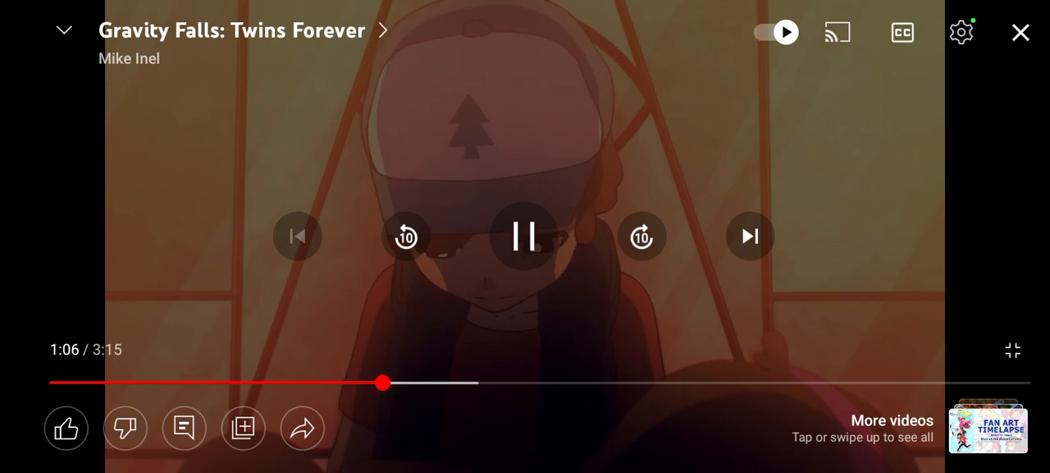
- Pause briefly around 1:46, then resume so playback continues past 2:09 toward the credits
{"action": "left_click", "coordinate": [523, 237]}
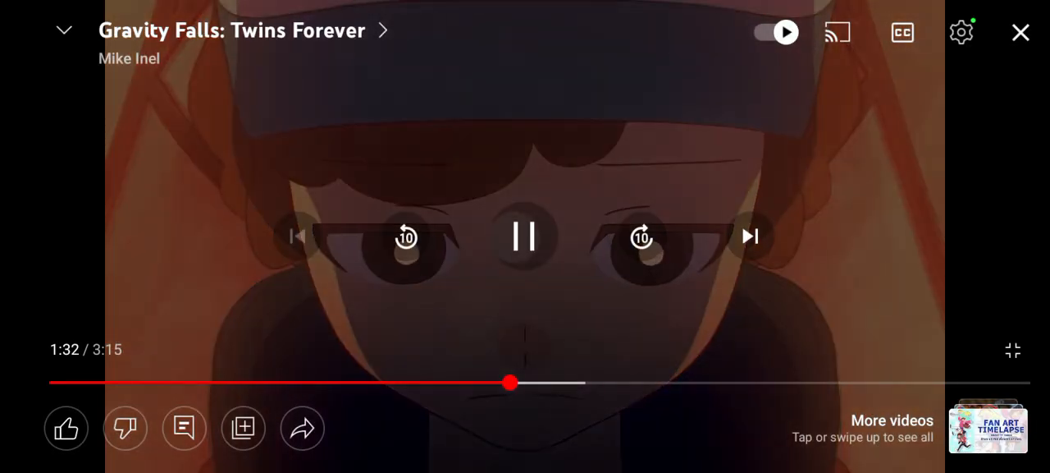
{"action": "left_click", "coordinate": [525, 236]}
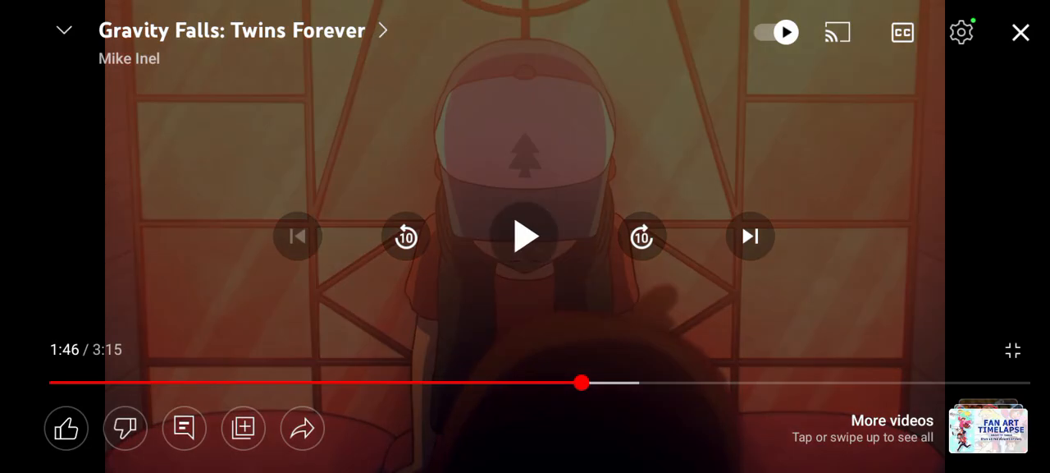
{"action": "left_click", "coordinate": [525, 236]}
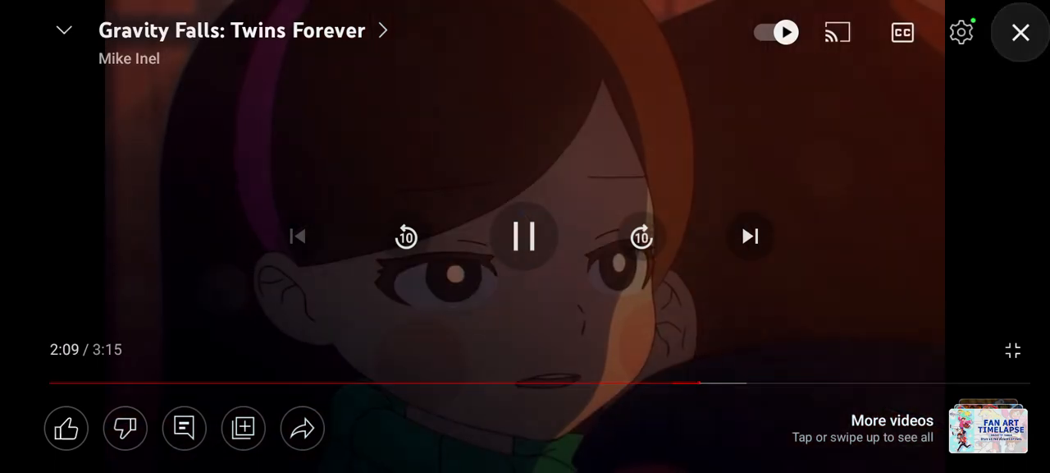
{"action": "left_click", "coordinate": [525, 236]}
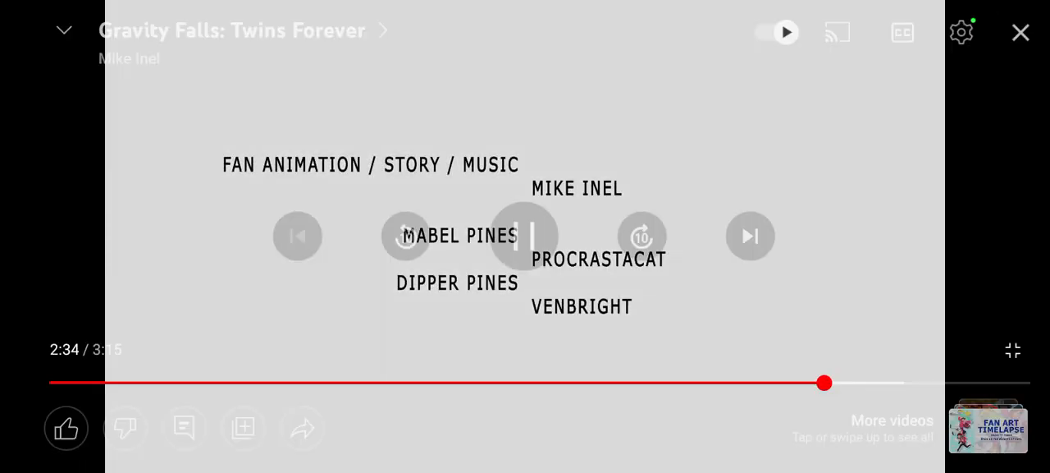
- Pause the animation at 2:35 on its closing credits
{"action": "left_click", "coordinate": [524, 237]}
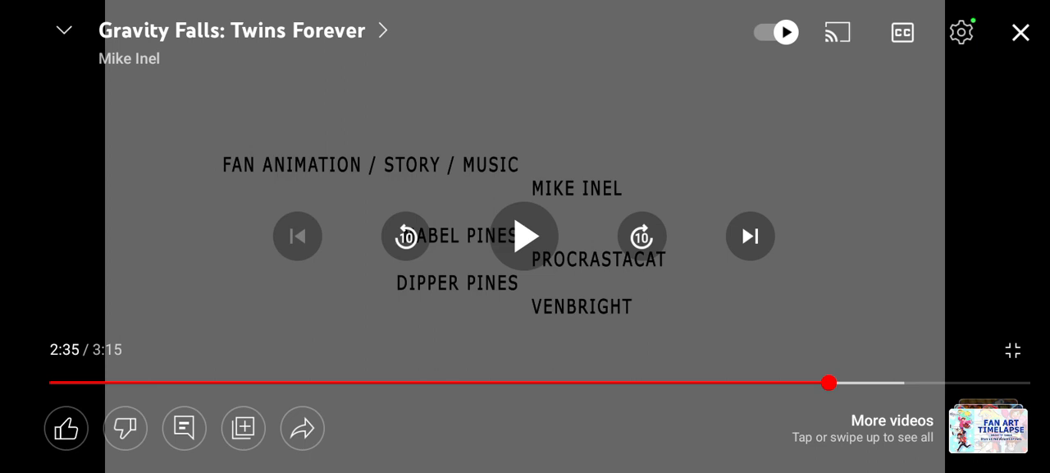
- Exit fullscreen to the watch page showing comments and the Gumball anime breakdown video
{"action": "left_click", "coordinate": [1012, 350]}
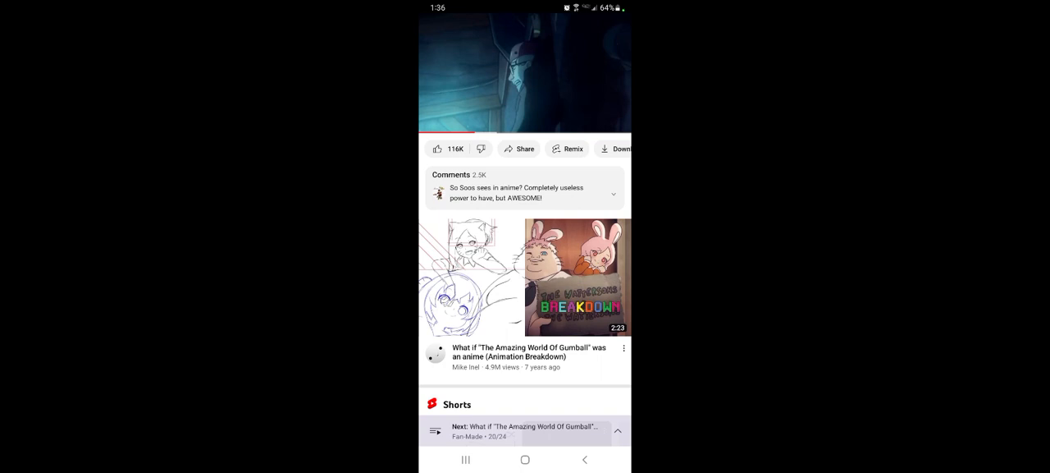
- Show the playback controls on the mini player paused near the fifteen-second mark
{"action": "left_click", "coordinate": [525, 73]}
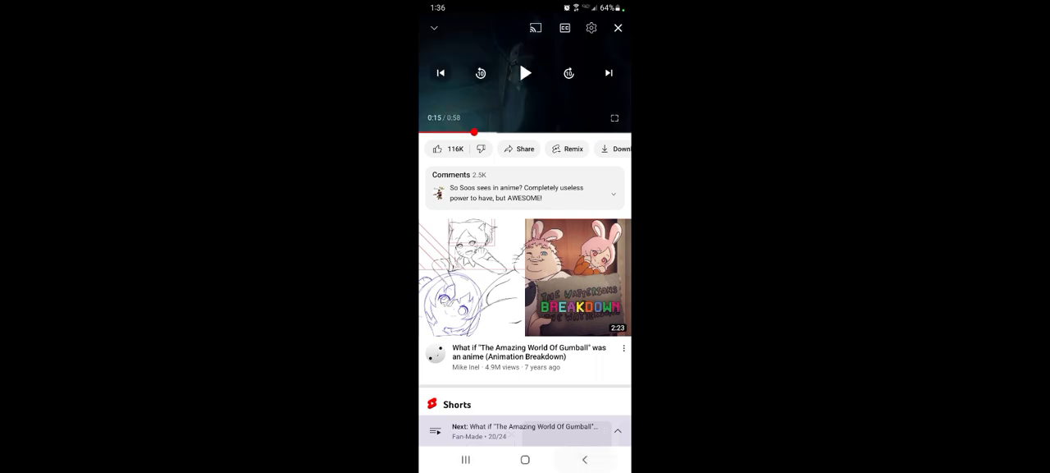